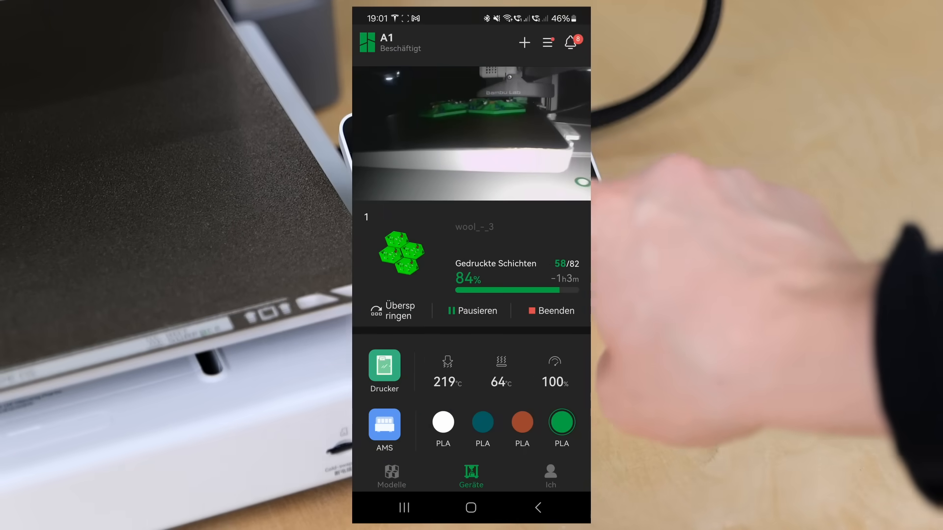
# - Colour the sliced gnome by Filament instead of Line Type, then go back to Prepare
pyautogui.click(390, 310)
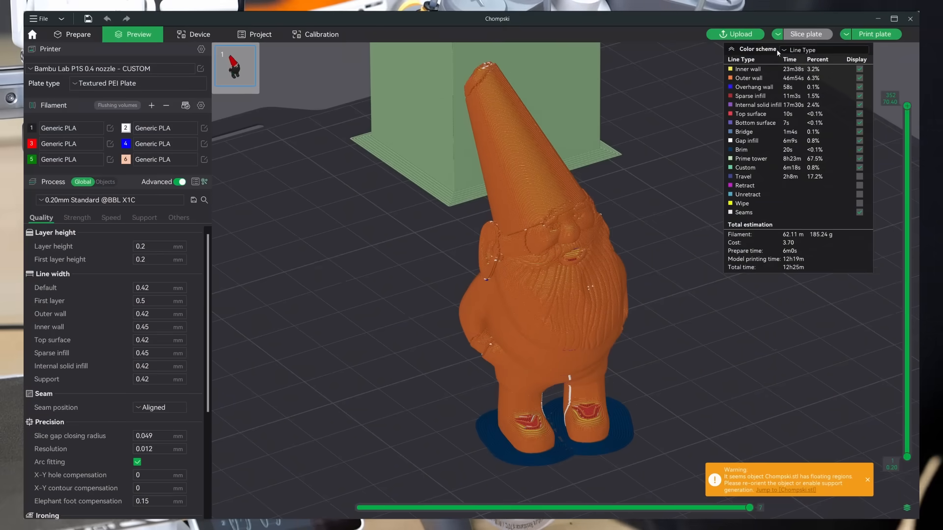
pyautogui.click(803, 50)
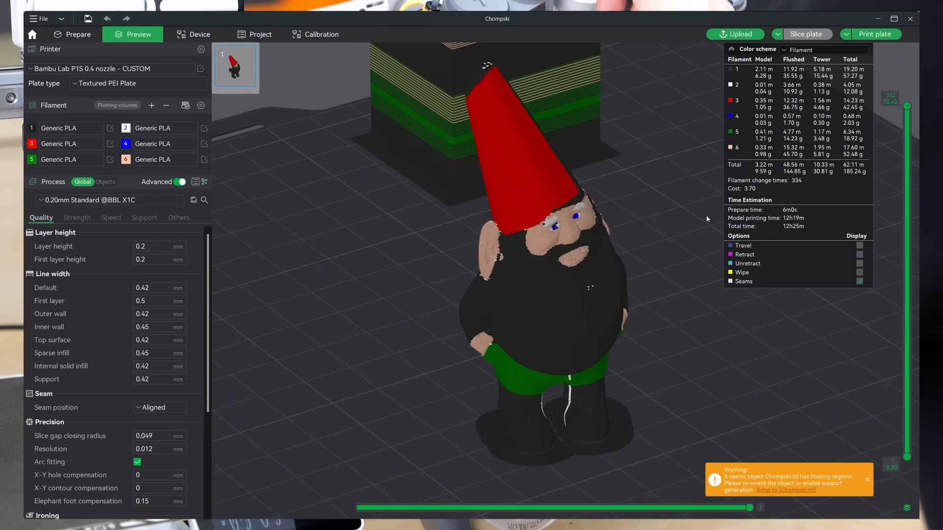
pyautogui.click(76, 34)
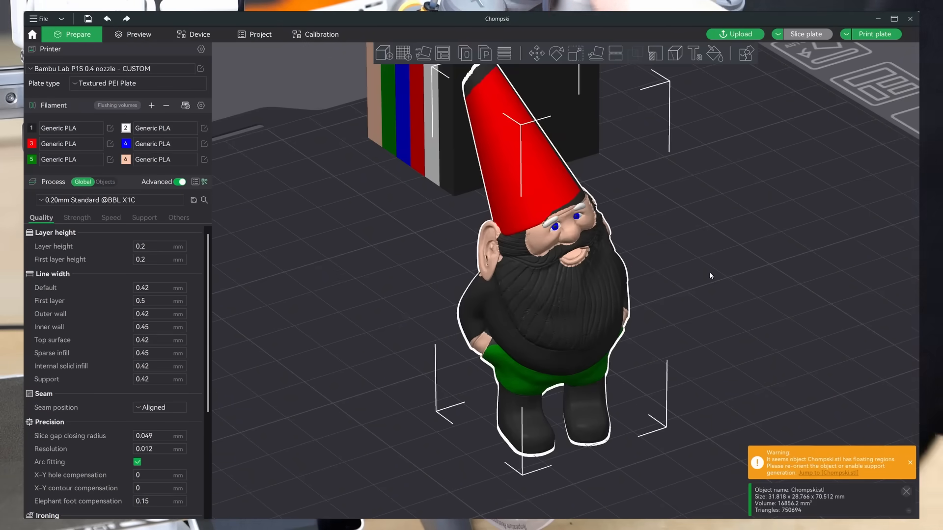
pyautogui.scroll(3)
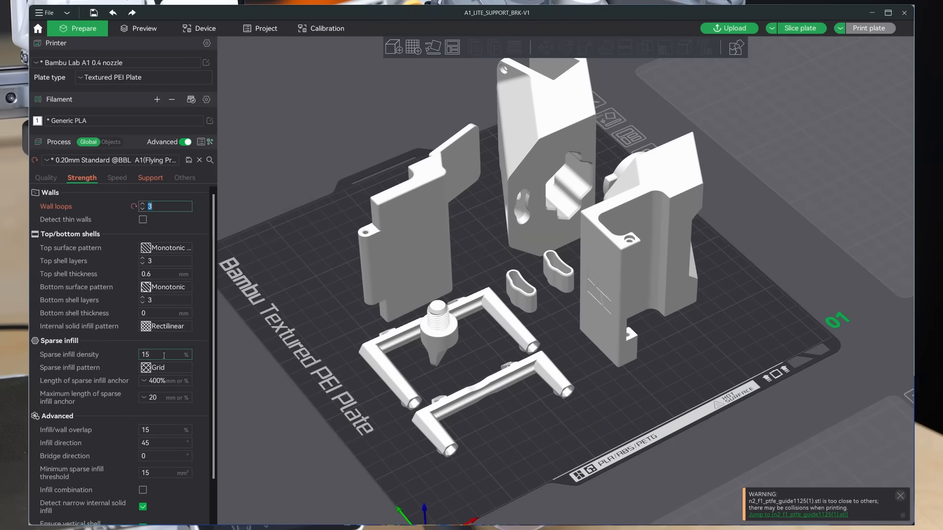
# - Slice the bracket plate via Print plate and pick the target printer in Send print job
pyautogui.click(868, 28)
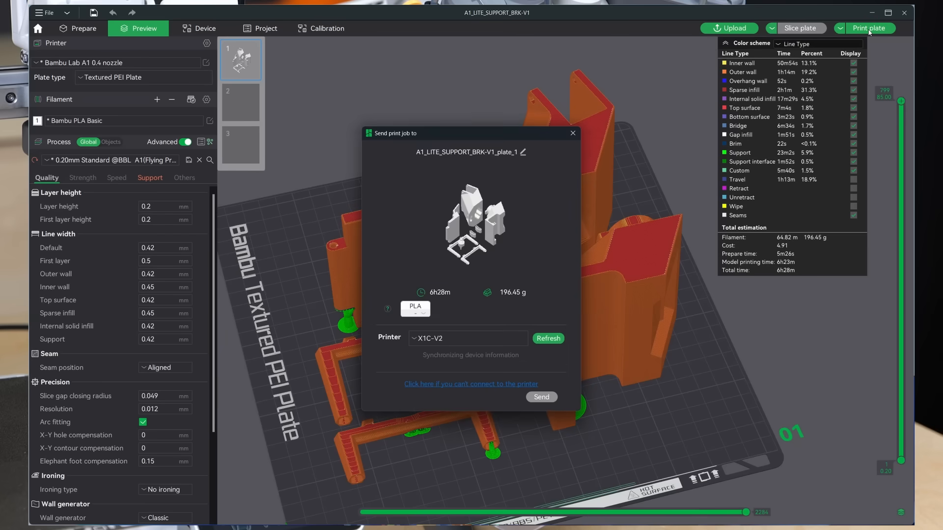
pyautogui.click(467, 338)
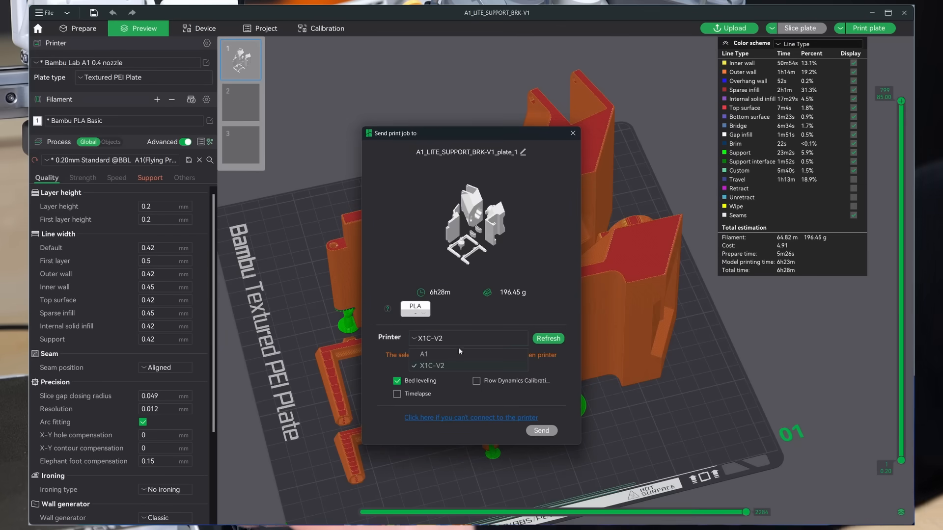
pyautogui.click(424, 355)
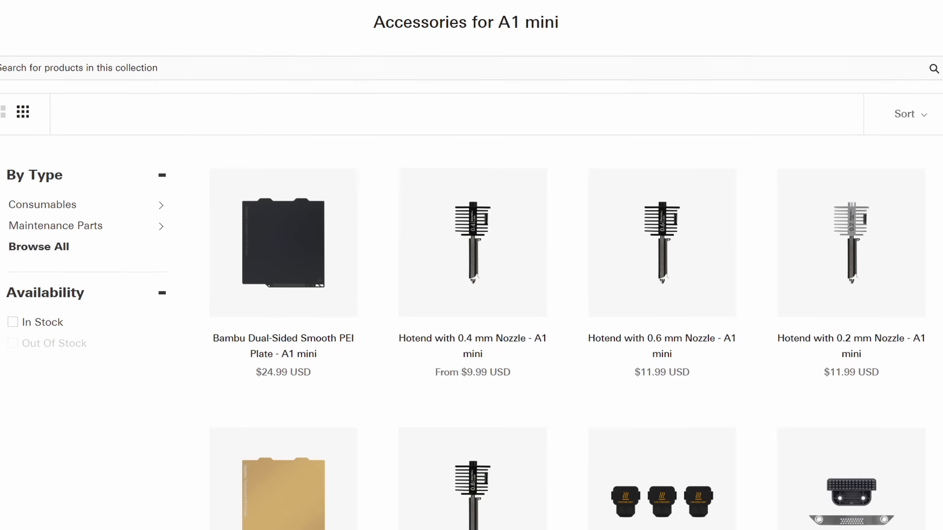
# - Scroll the A1 mini accessories down to the purge wiper, cutter lever, PTFE connector and Y belt
pyautogui.scroll(-3)
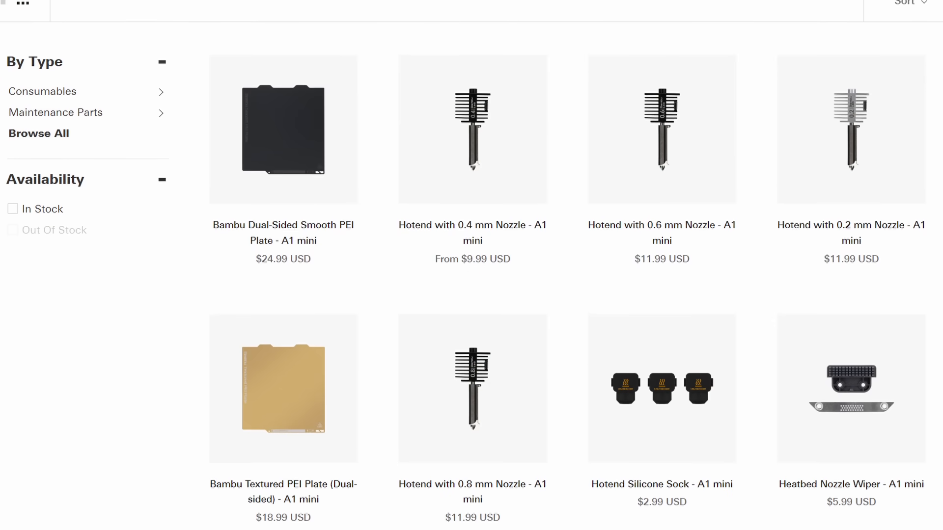
pyautogui.scroll(-3)
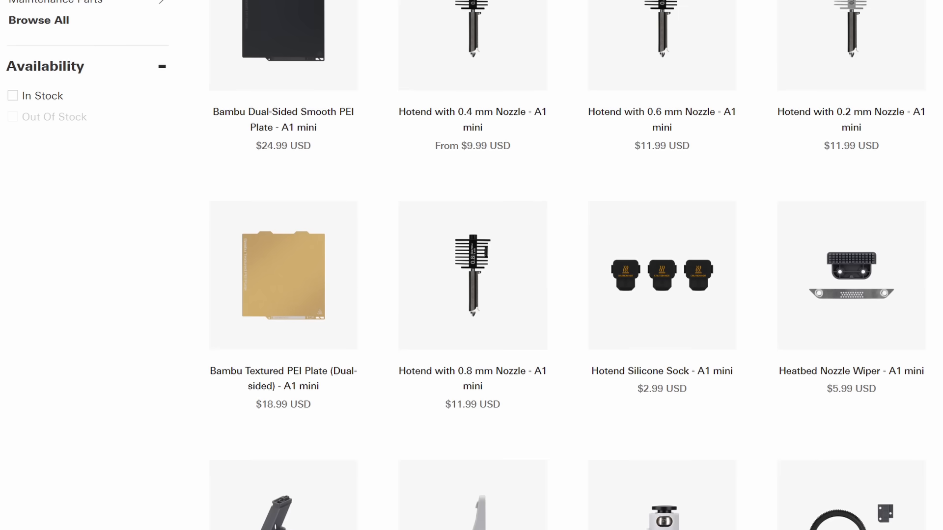
pyautogui.scroll(-3)
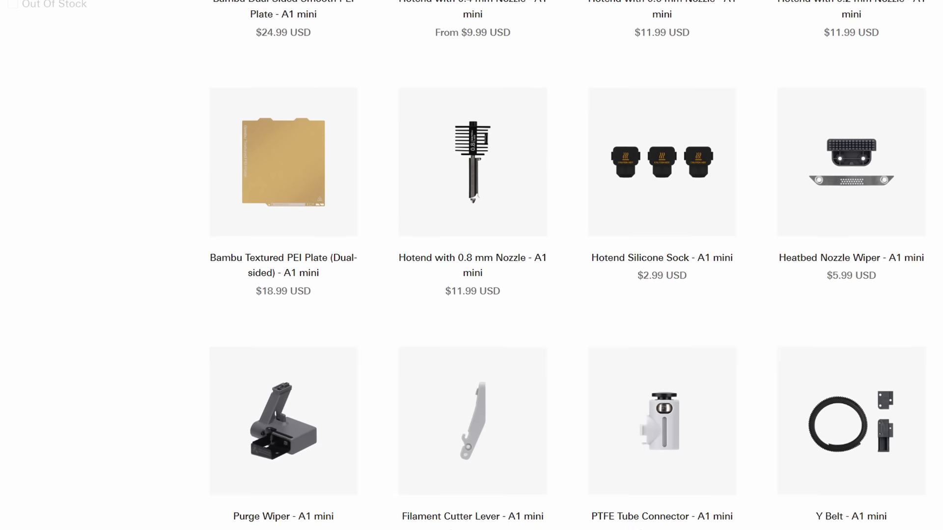